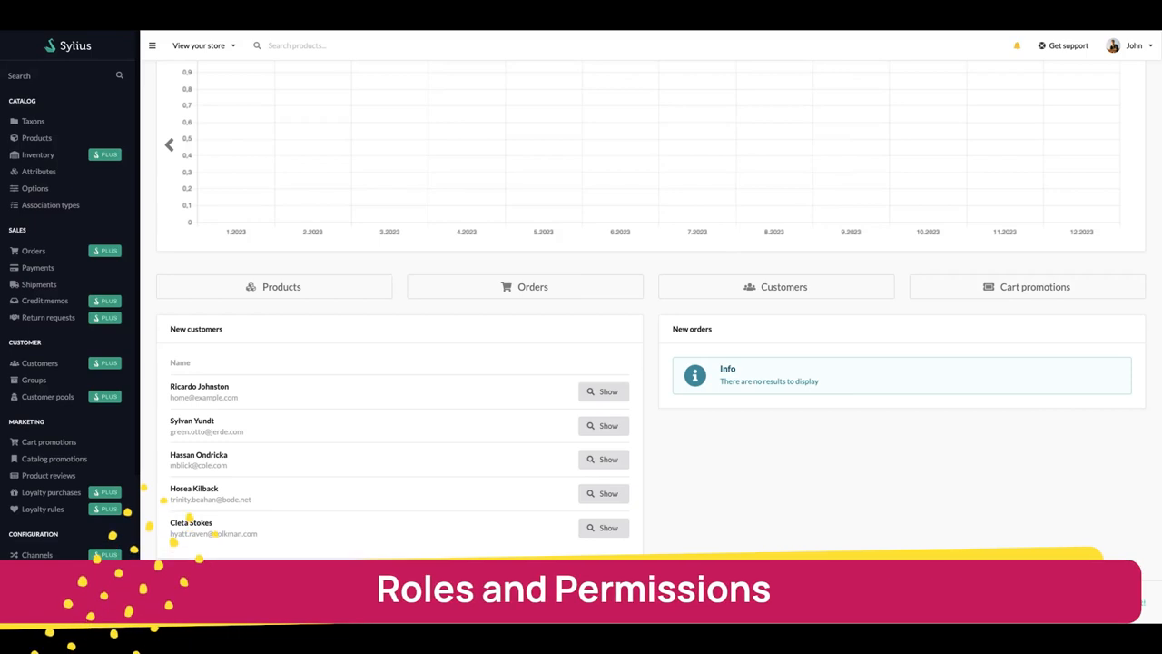
- Start creating a new role from the Roles page
scroll(down, 3)
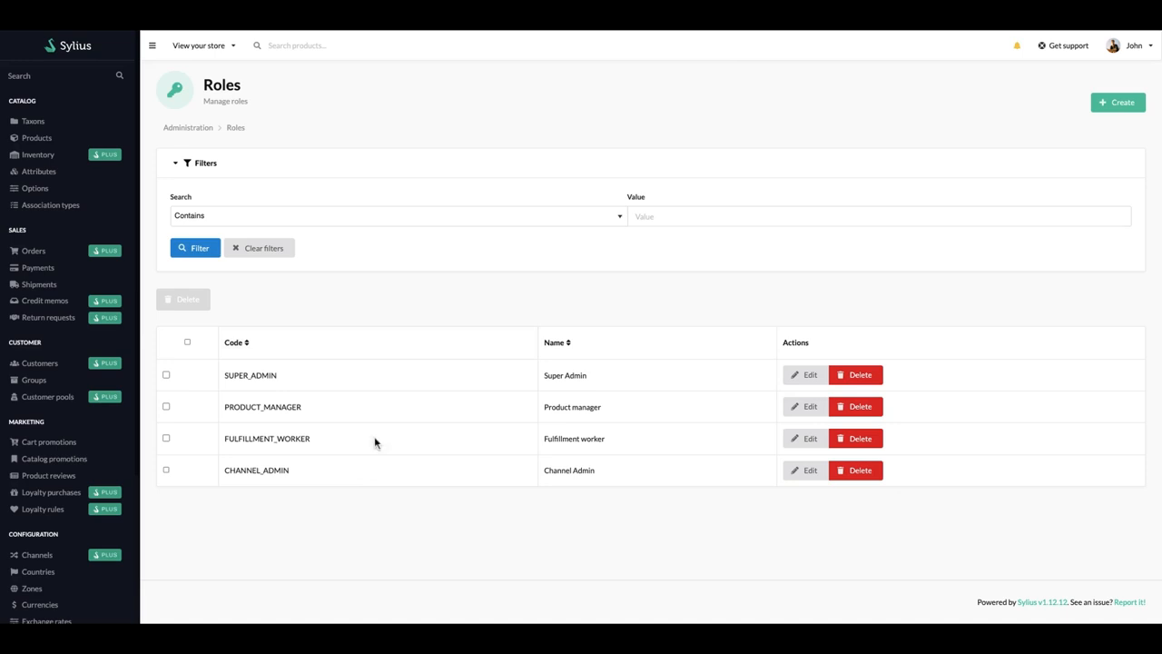
mouse_move(301, 432)
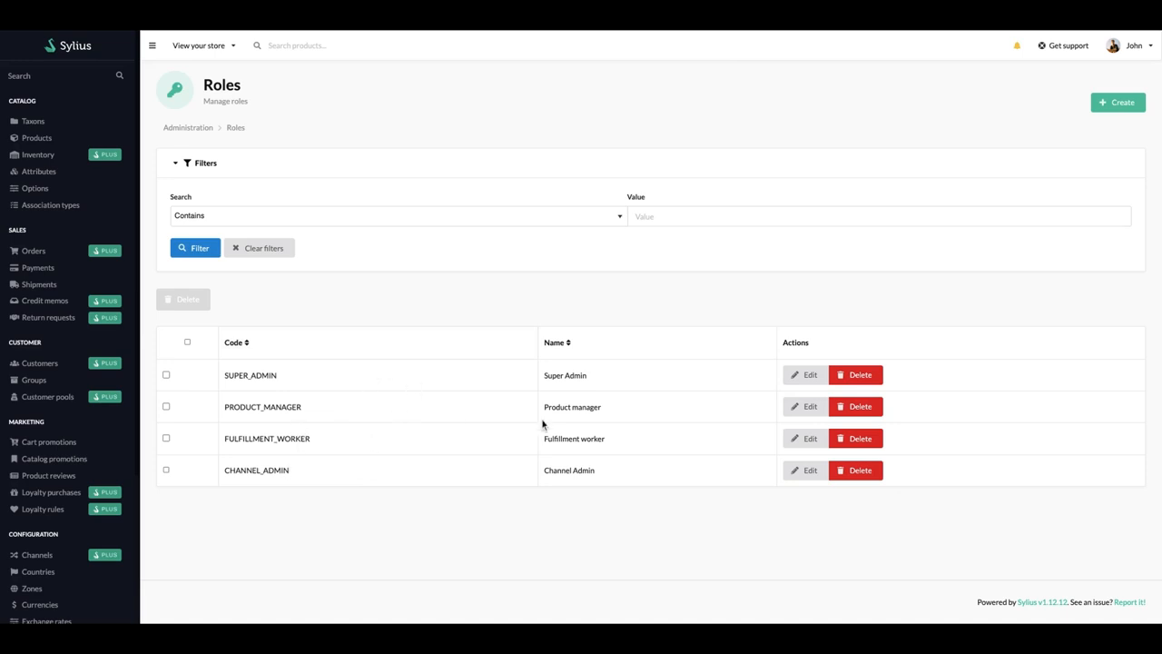
mouse_move(977, 120)
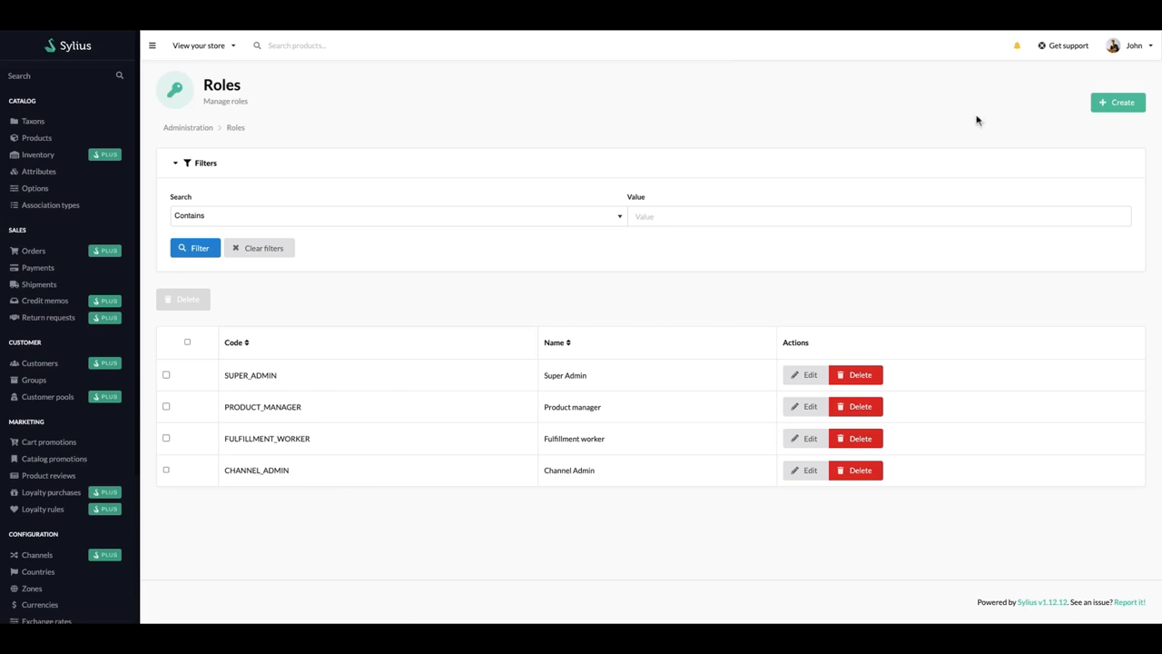
click(1118, 101)
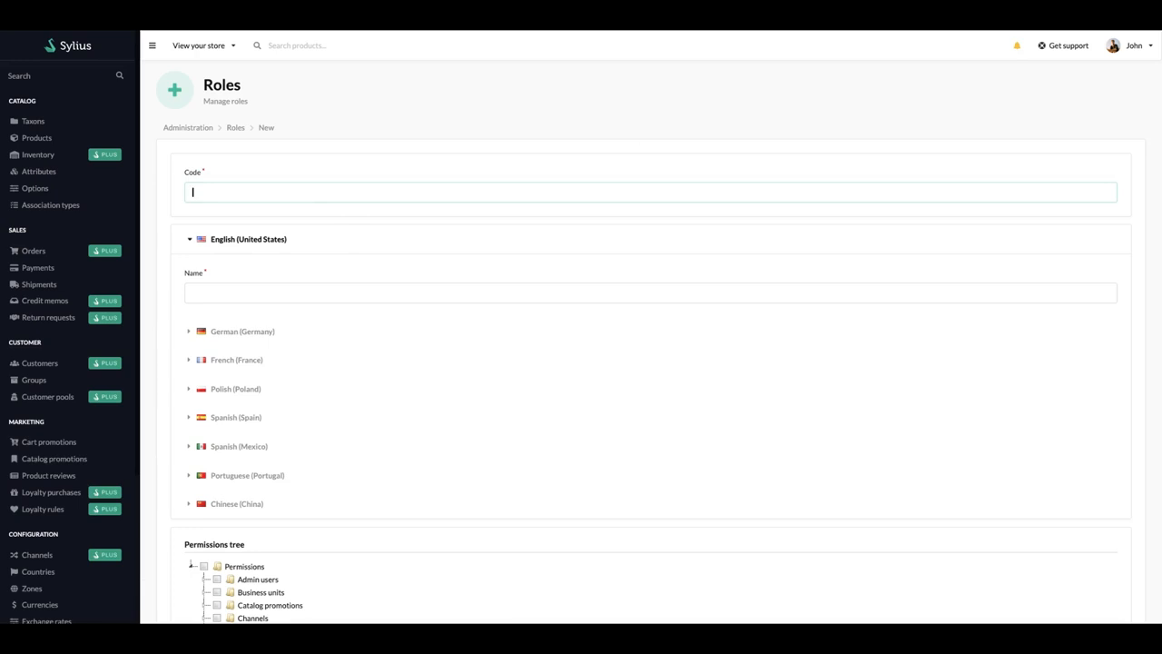
- Give the new role the code Promotion_Admin and the English name Promotion_Admin
text(r)
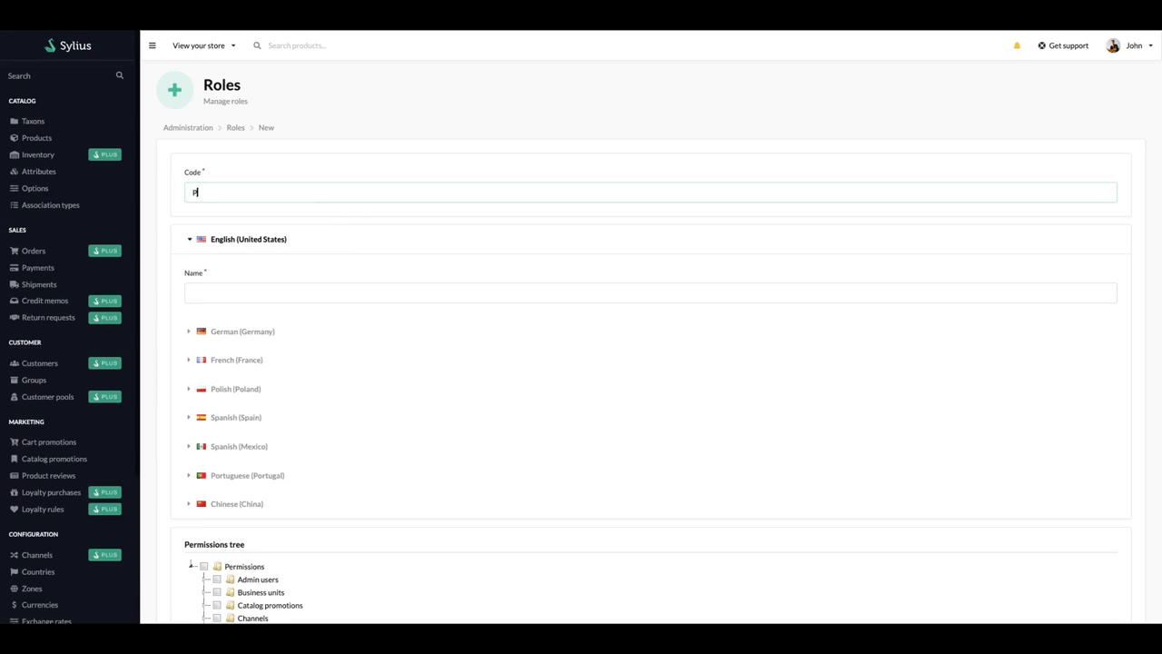
text(Promotion_Admin)
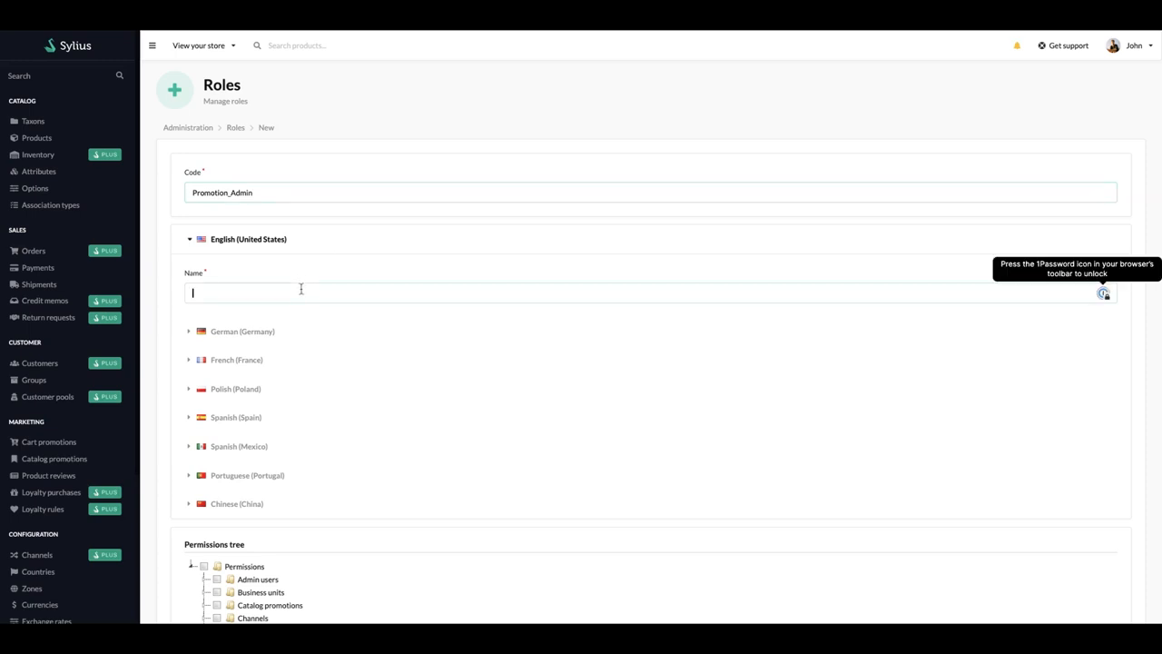
text(Prom)
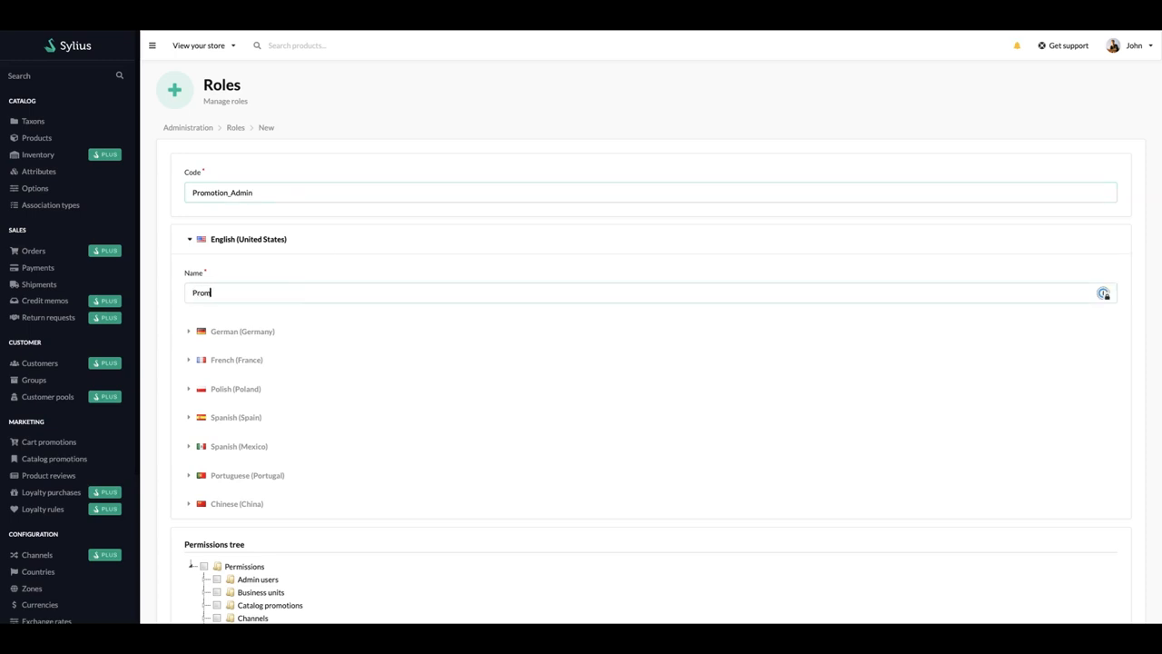
text(Promotion_A)
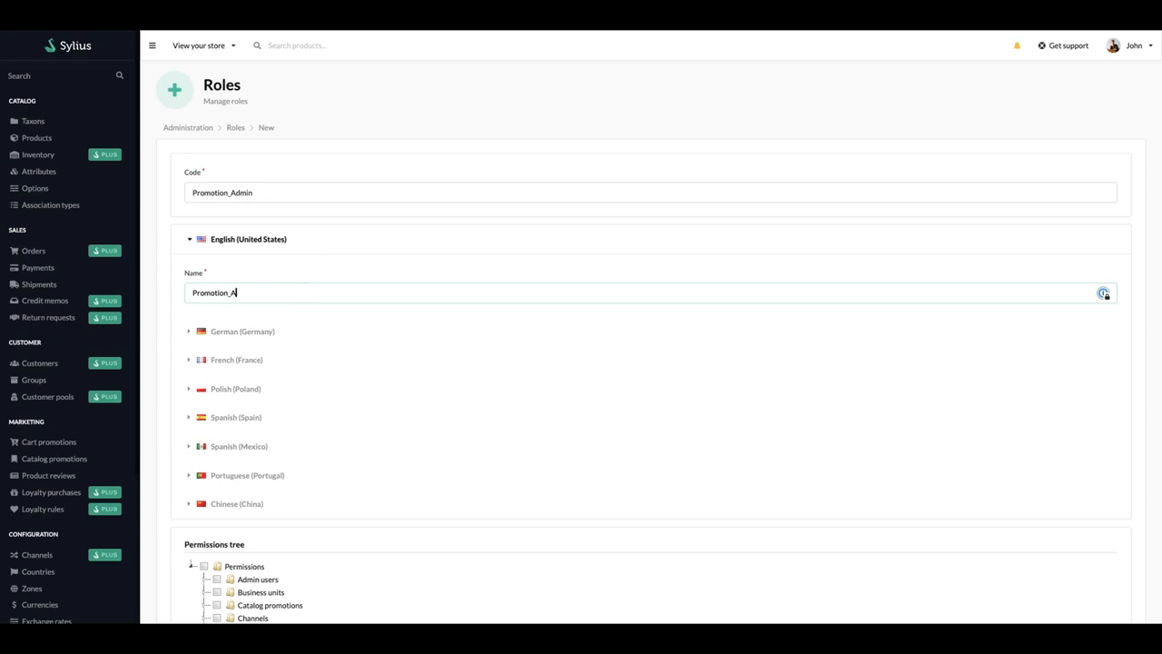
- Grant Promotions and Promotion coupons permissions and save the Promotion_Admin role
scroll(down, 3)
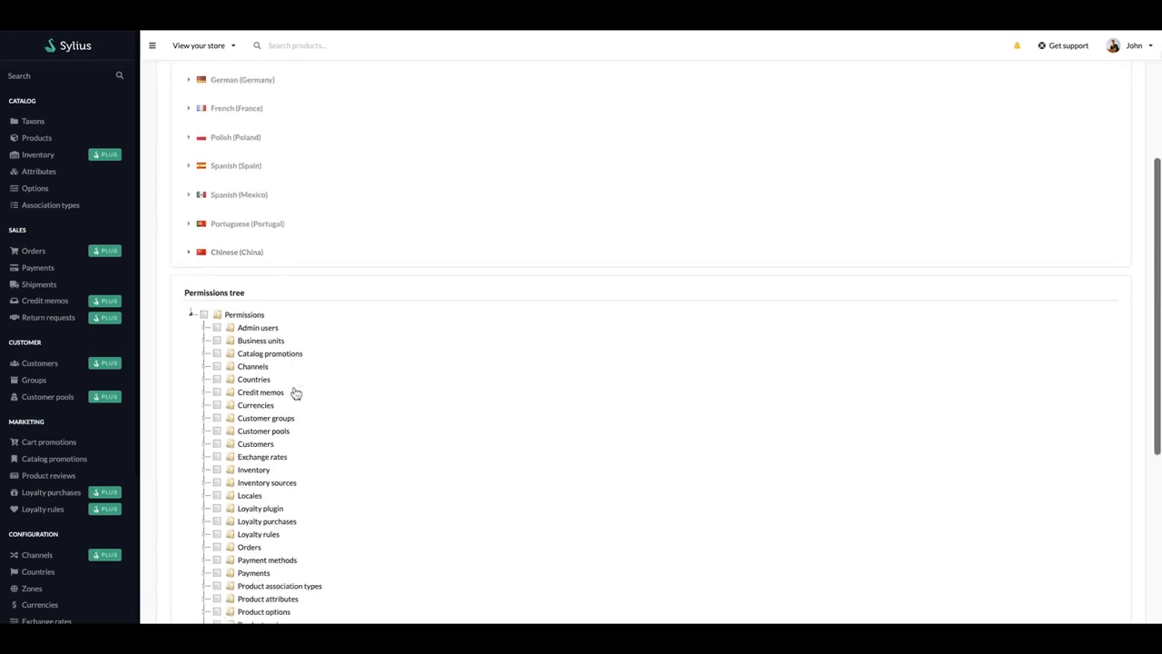
scroll(down, 3)
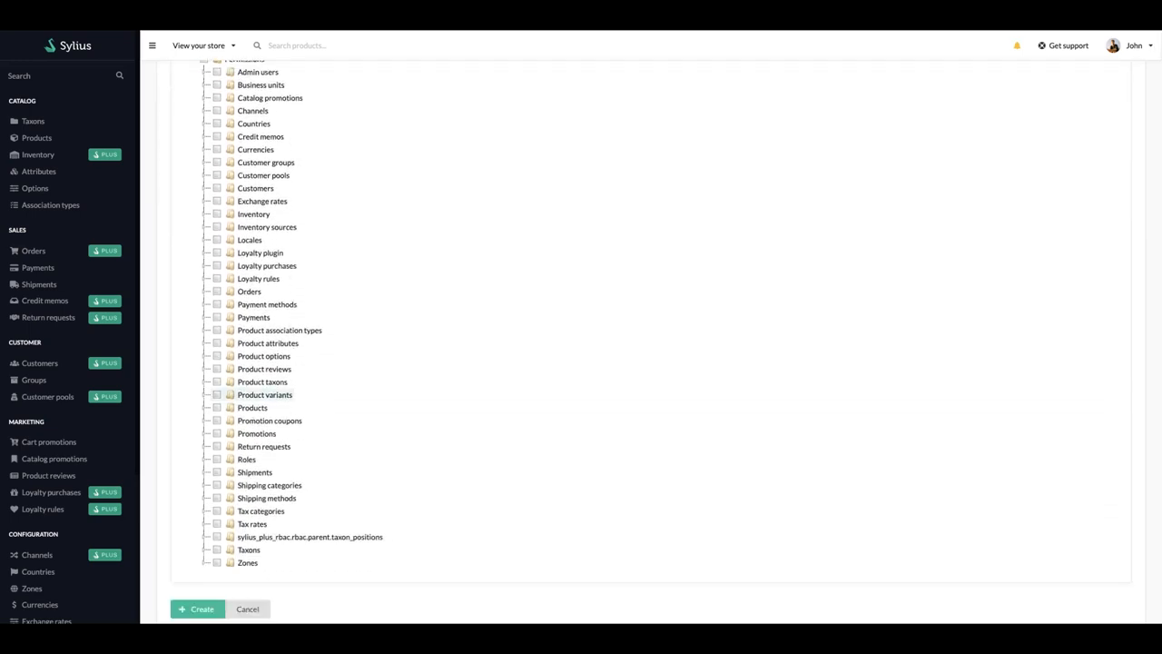
scroll(down, 3)
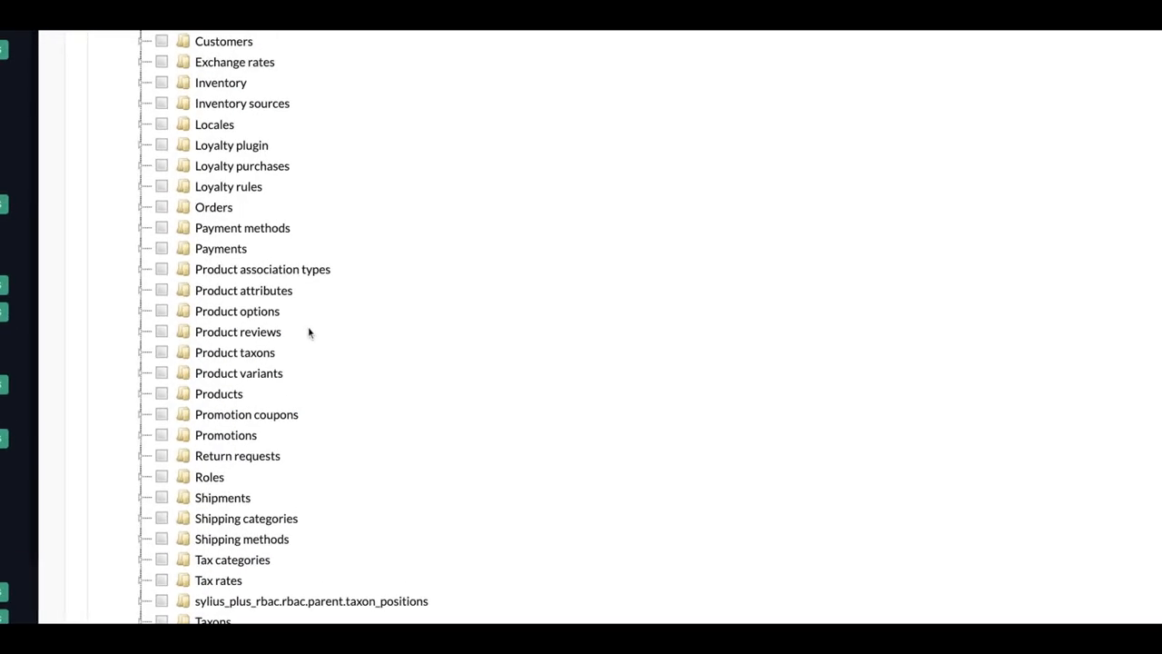
mouse_move(162, 423)
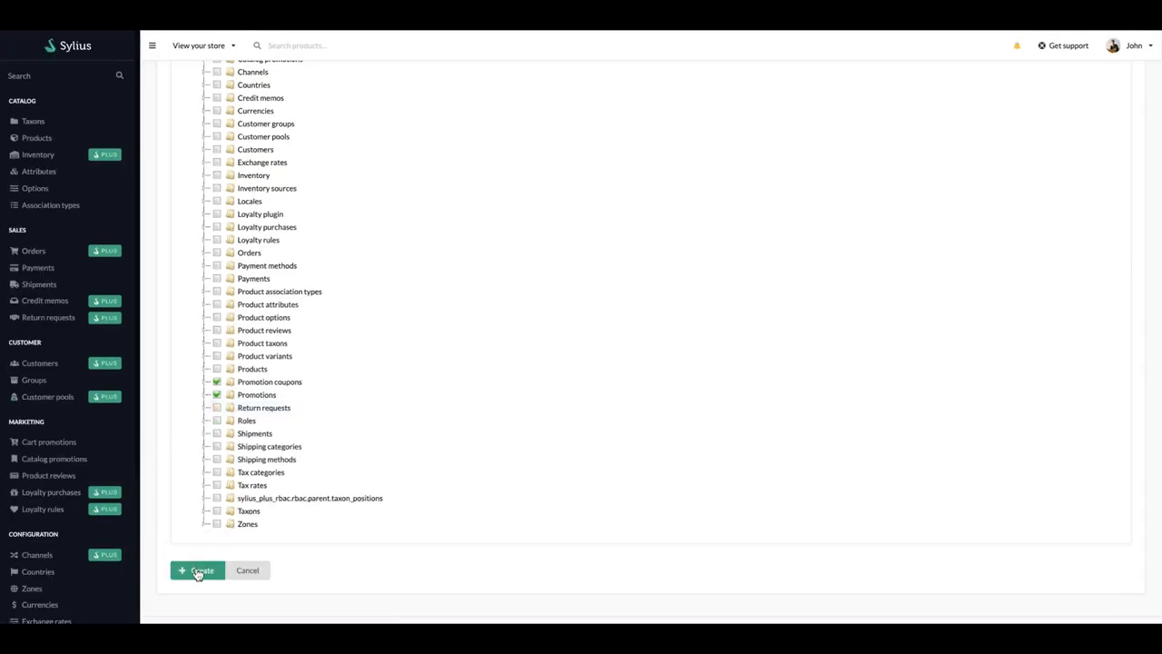
click(196, 570)
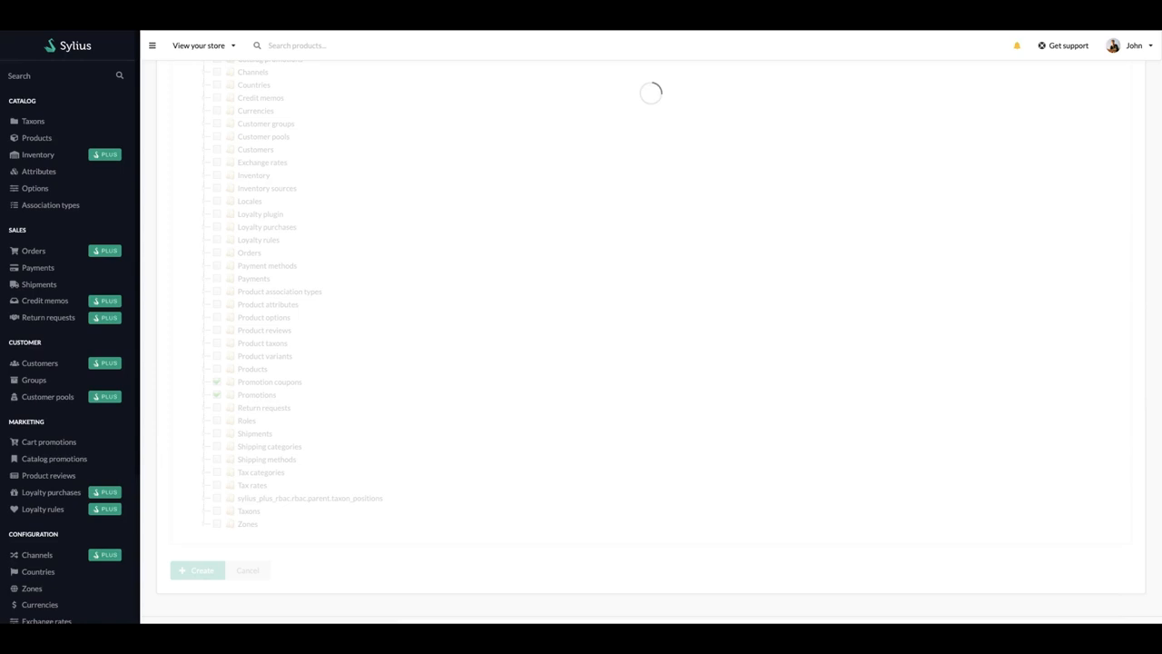
click(196, 570)
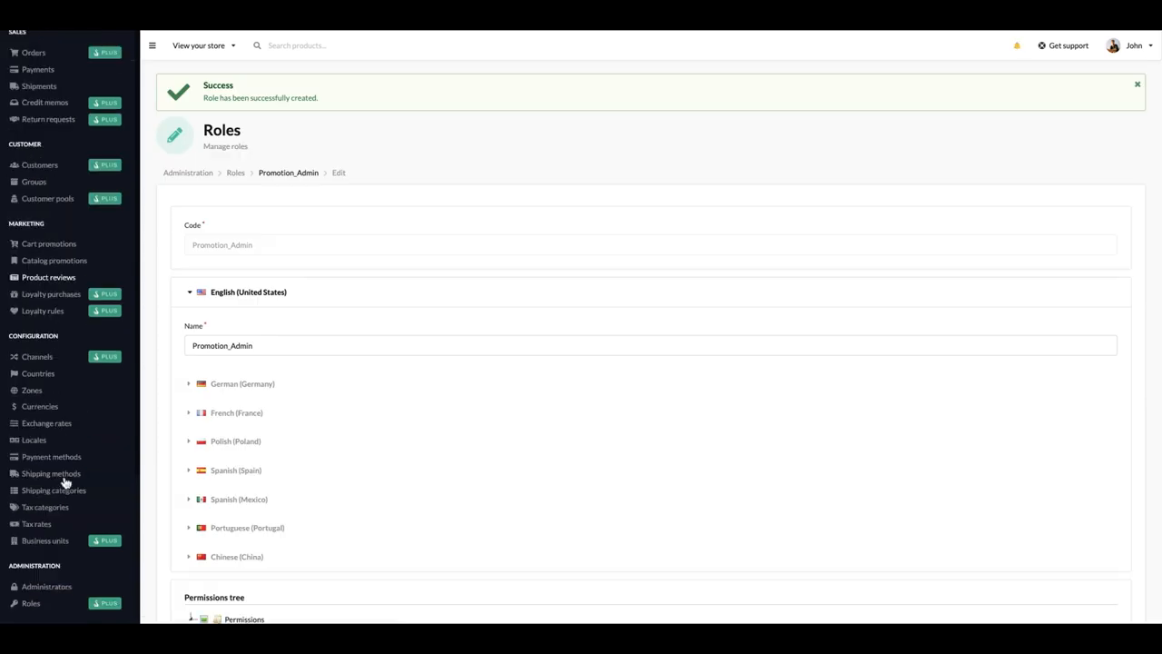
- Go to the Administrators list
click(47, 584)
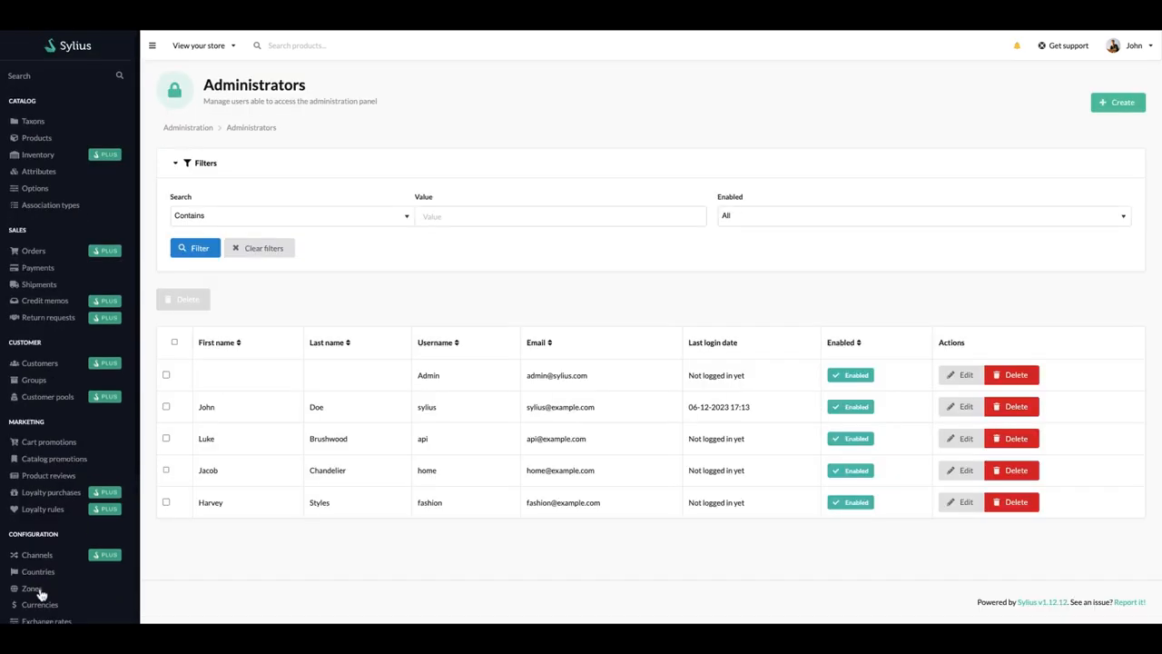
mouse_move(782, 390)
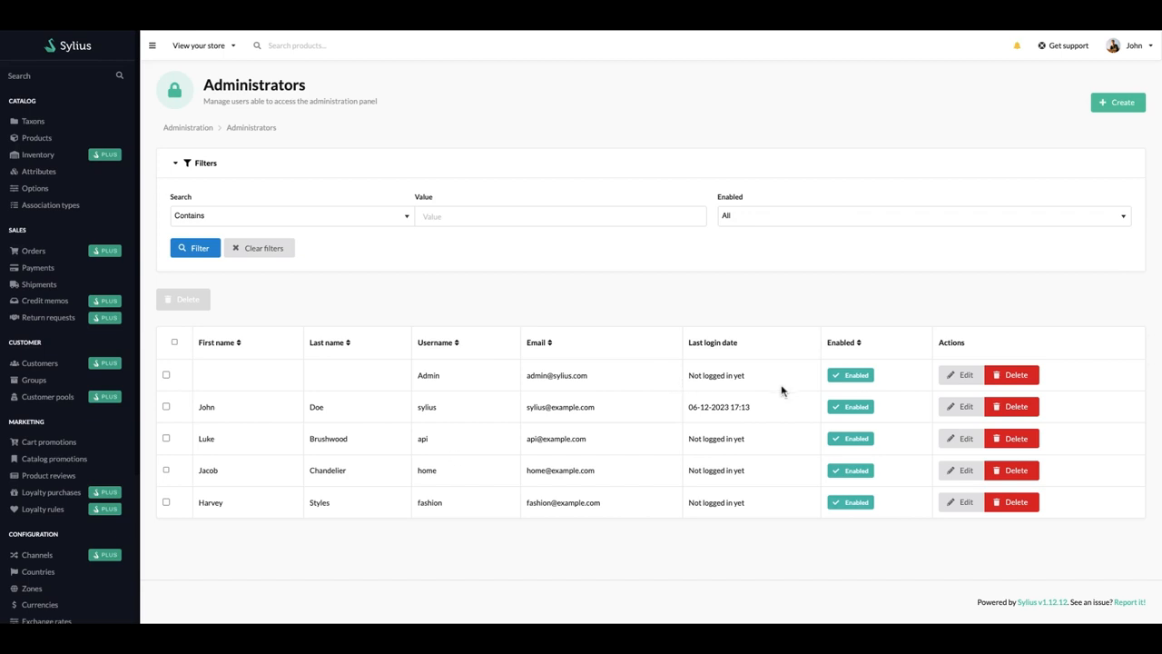
mouse_move(960, 374)
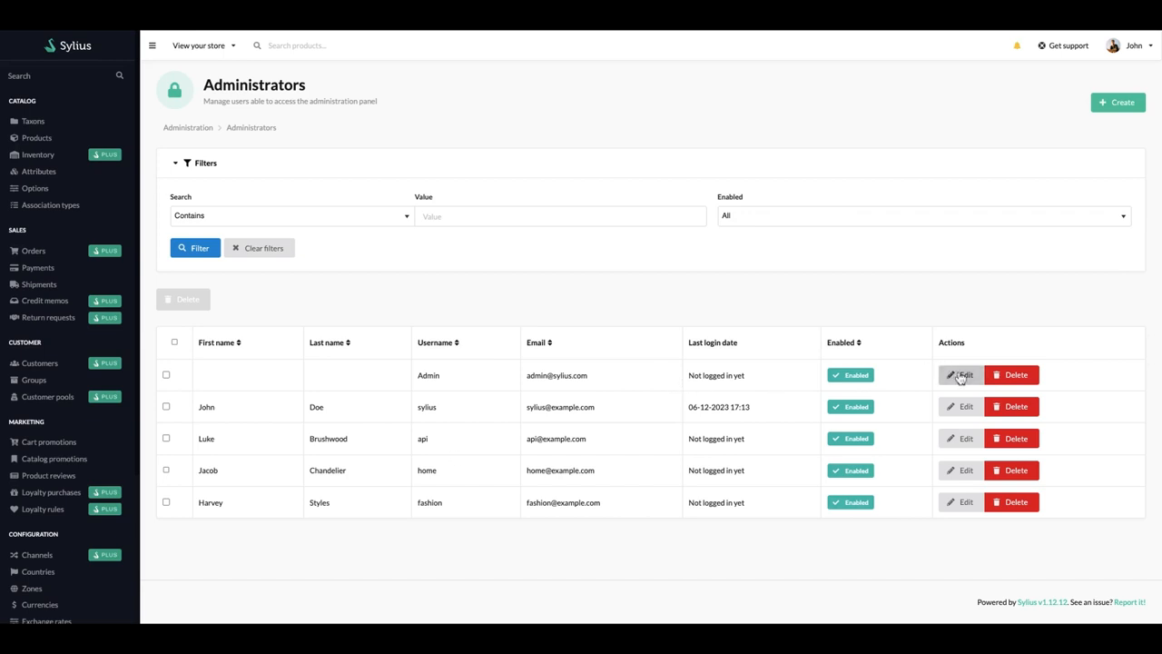
- Assign the Admin administrator the Promotion_Admin role on the fashion channel and save changes
click(960, 374)
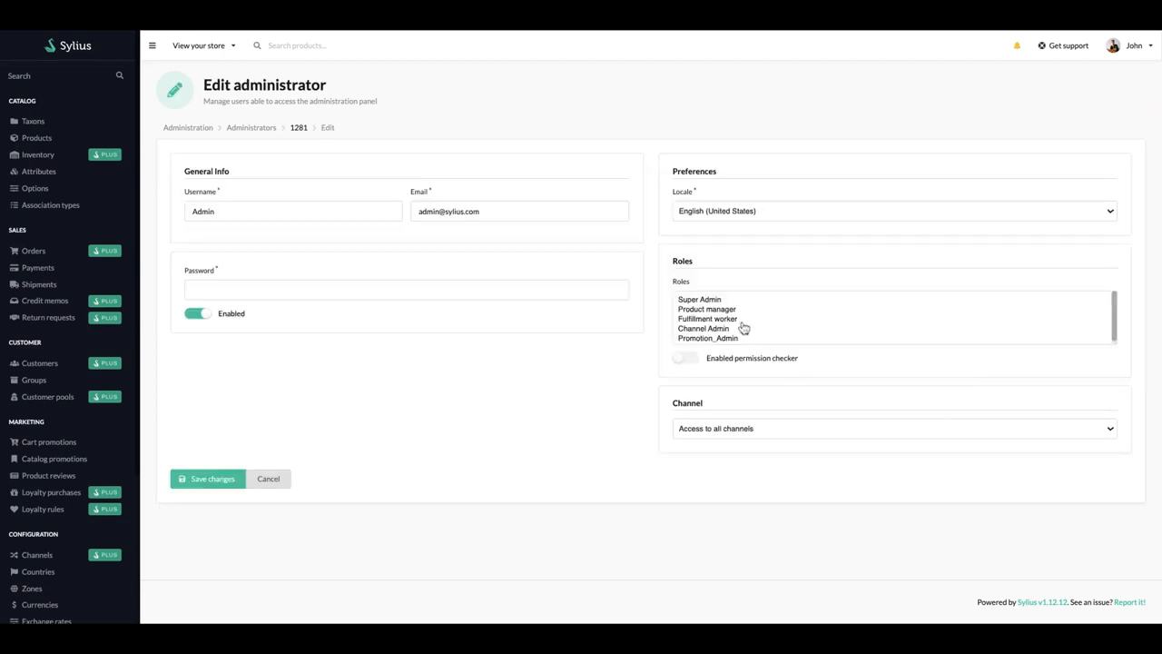
mouse_move(735, 325)
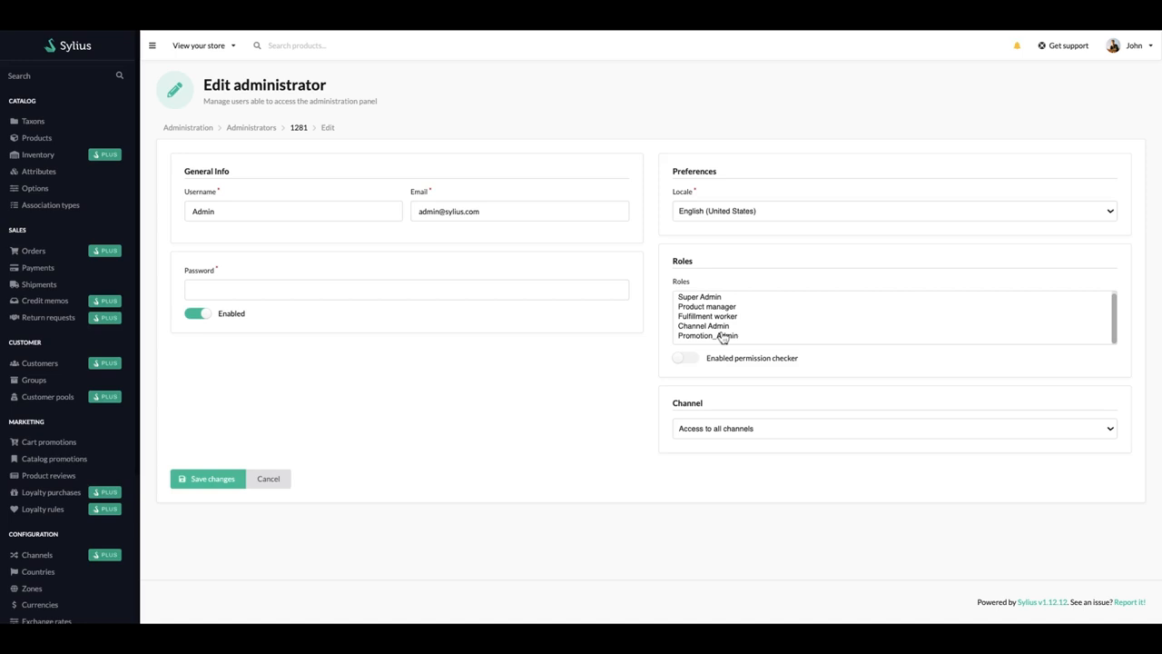
click(708, 334)
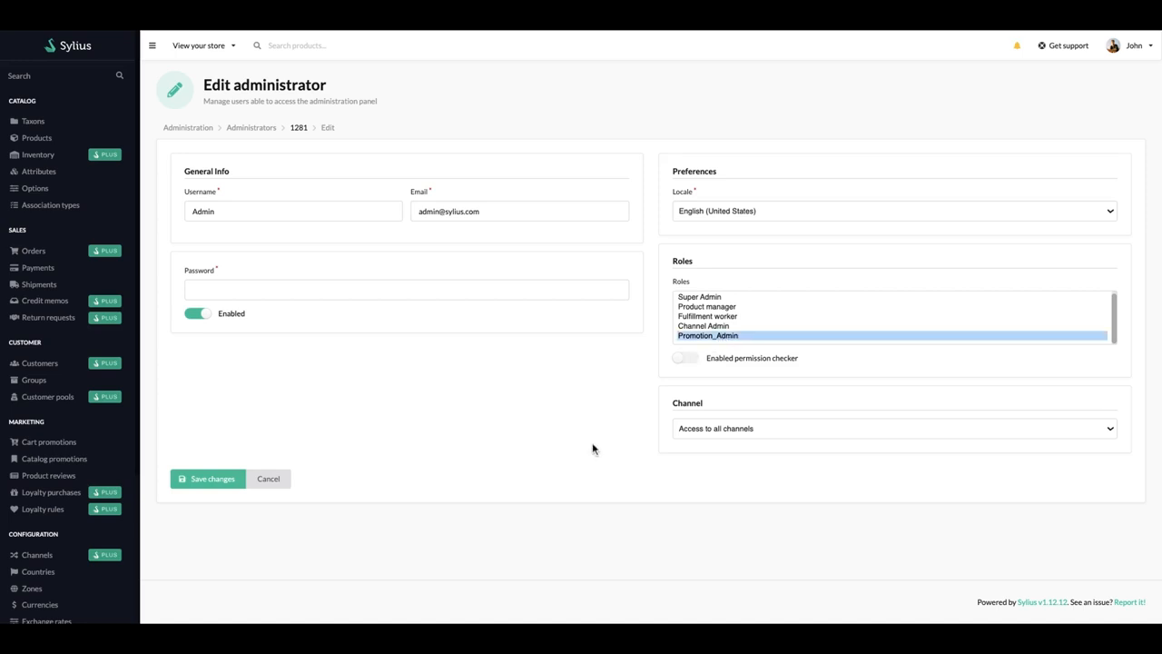
mouse_move(726, 438)
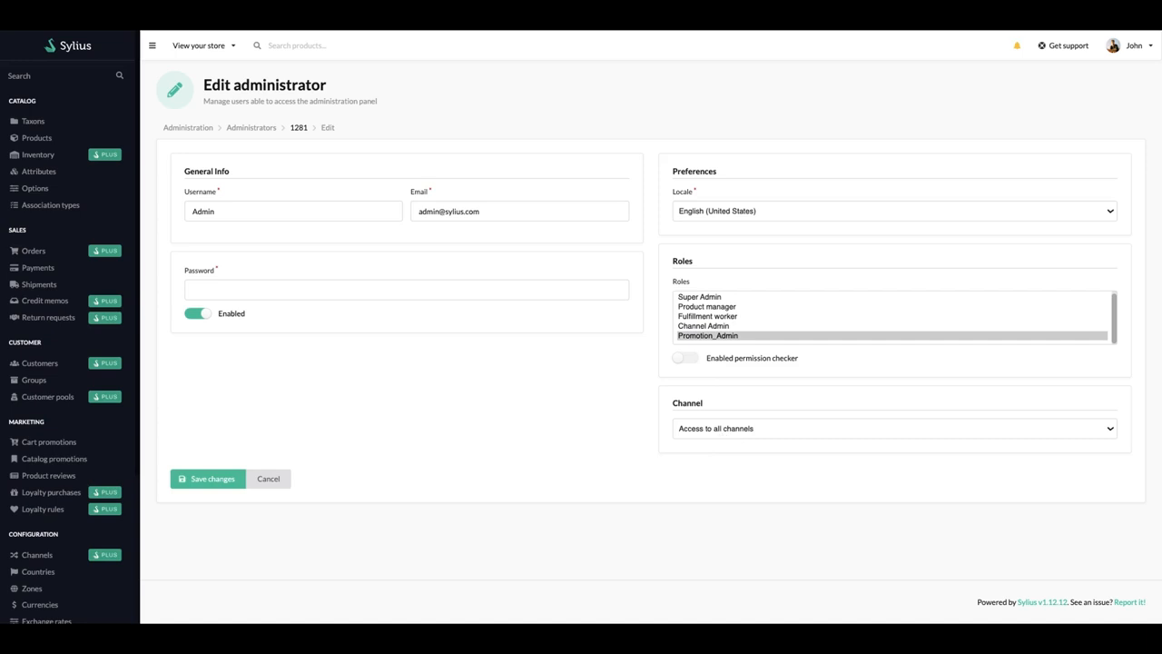
click(207, 479)
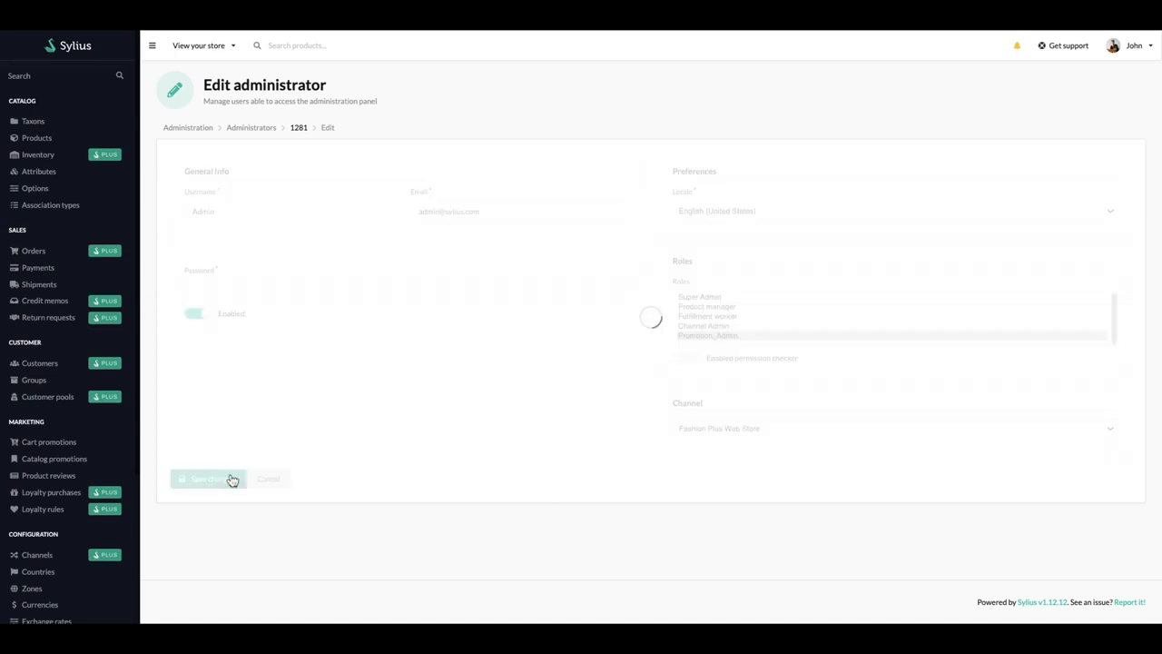
click(203, 479)
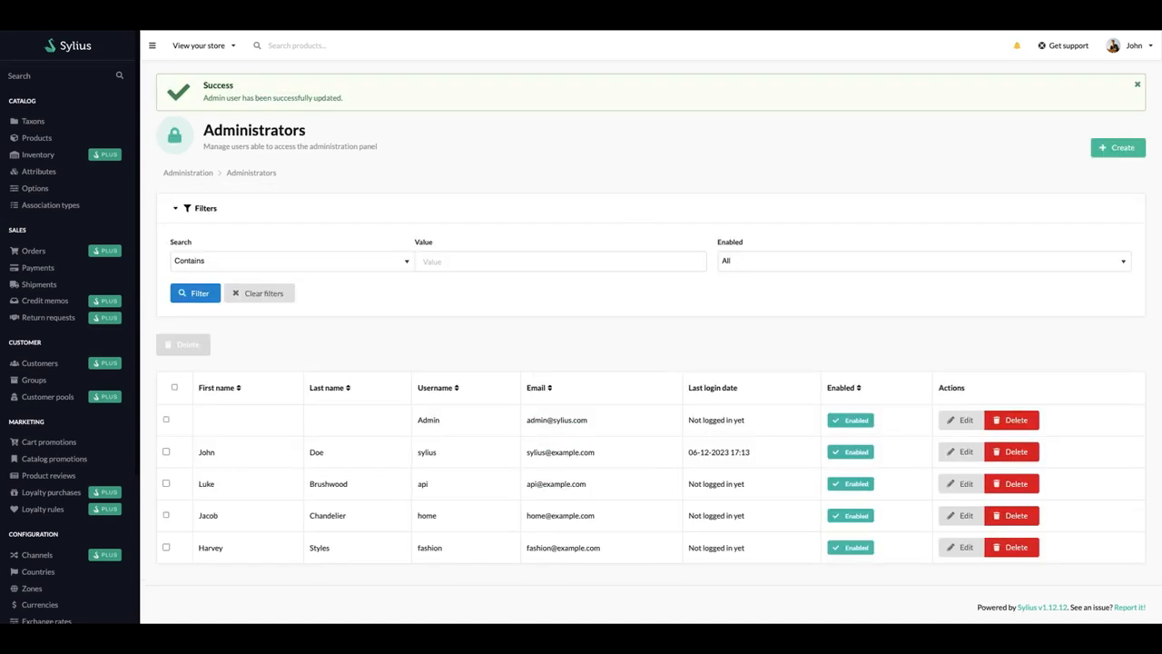